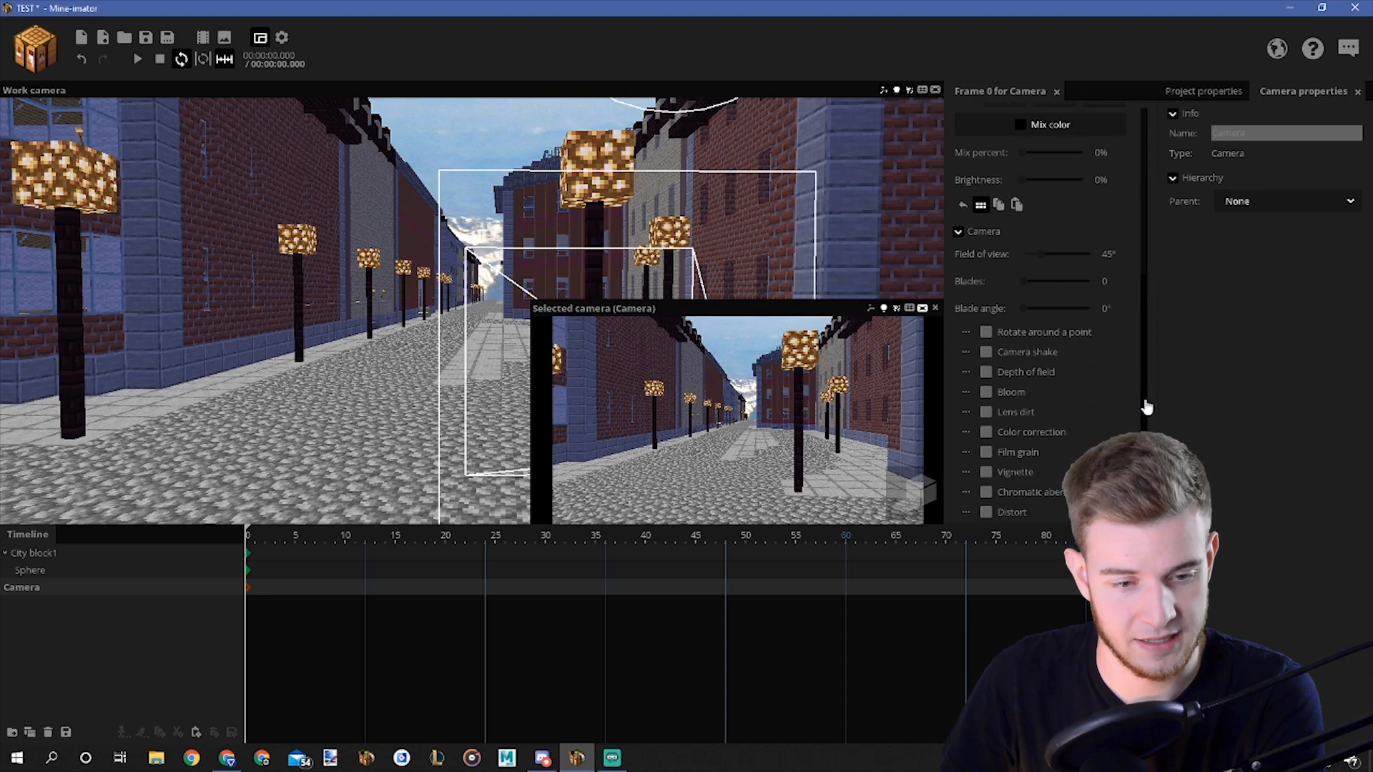
- Enable the camera's Depth of field checkbox, revealing depth, range and fade size settings
click(986, 371)
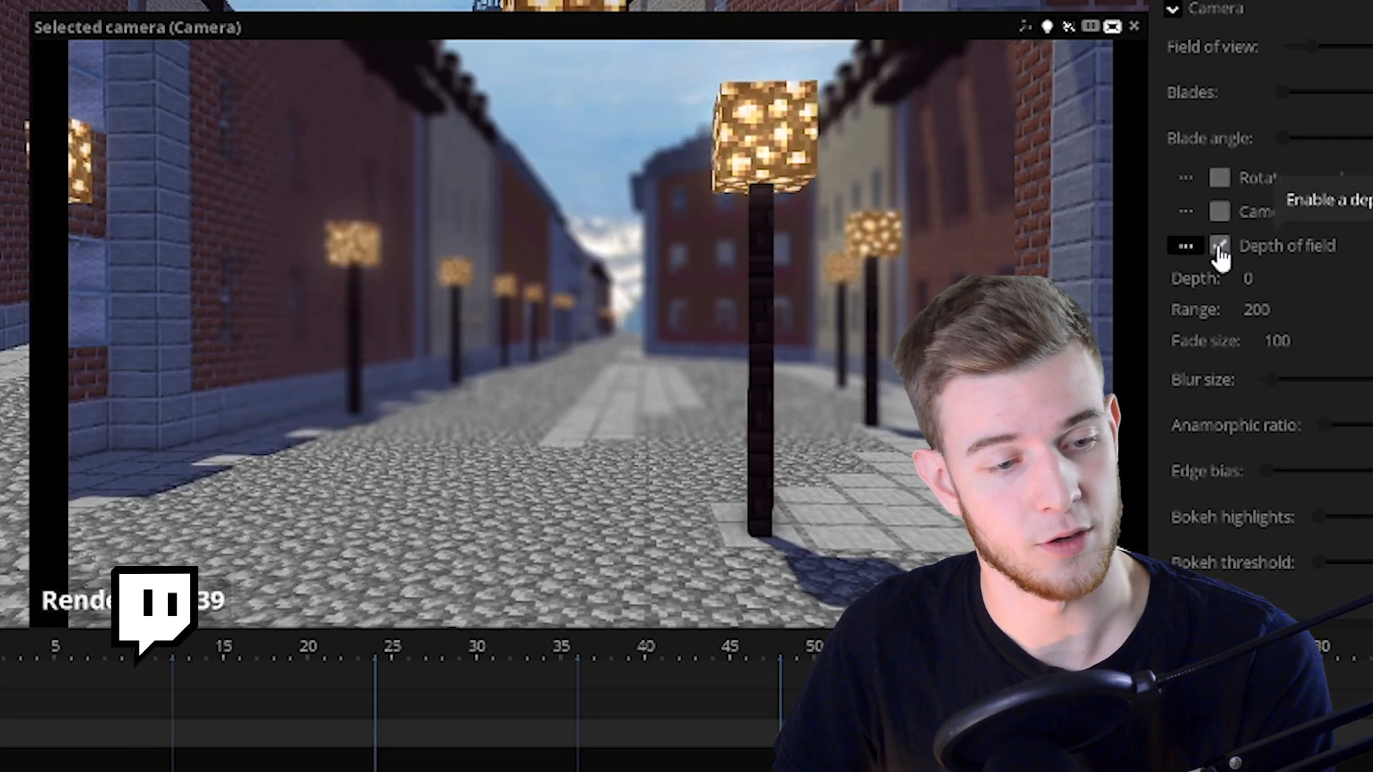
click(1218, 245)
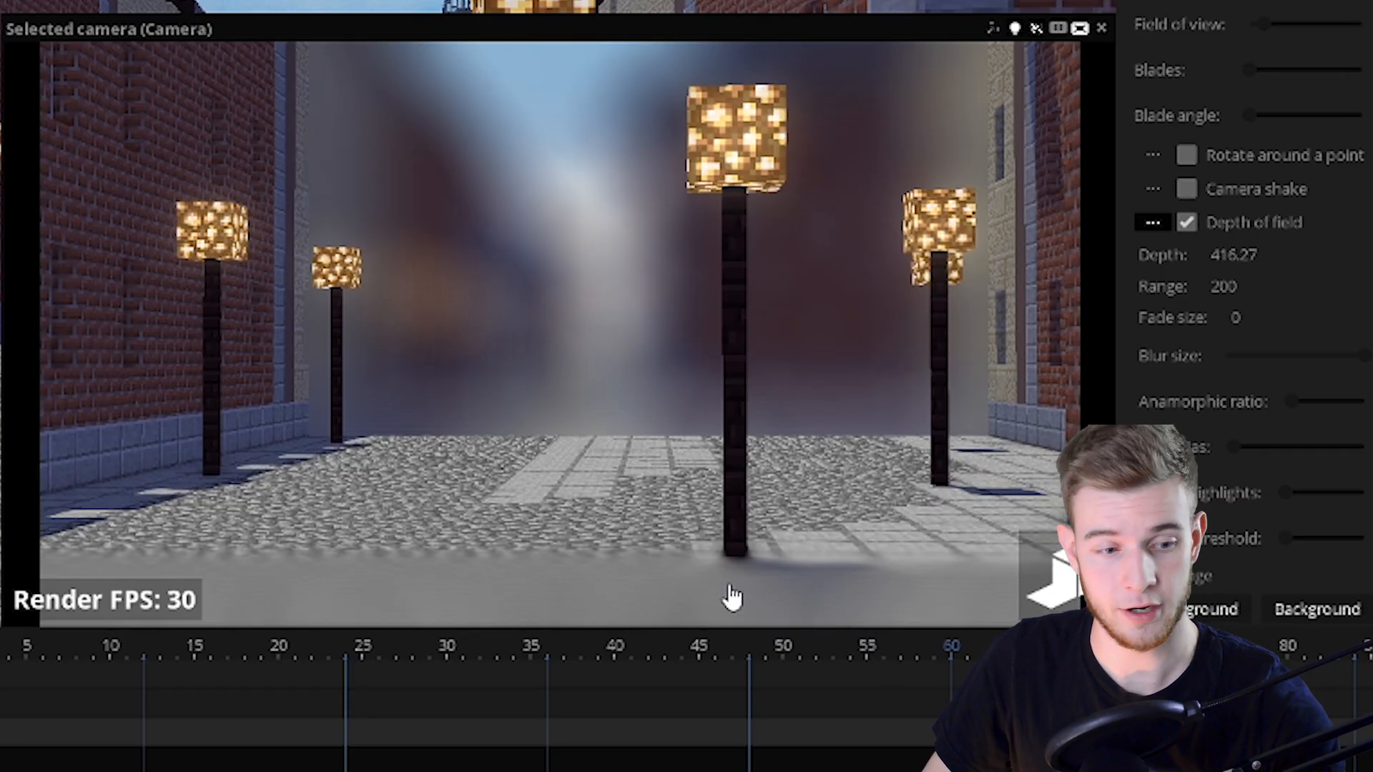
mouse_move(643, 429)
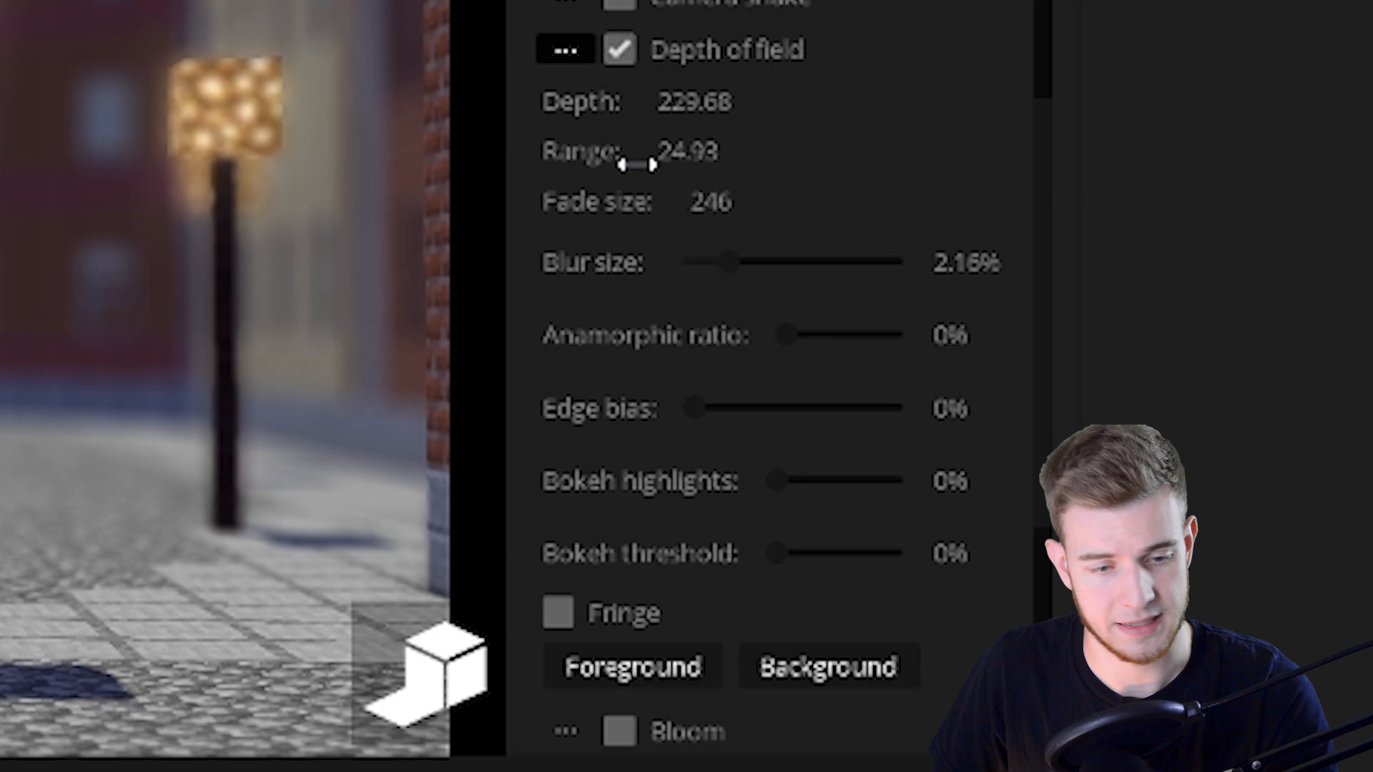
mouse_move(770, 451)
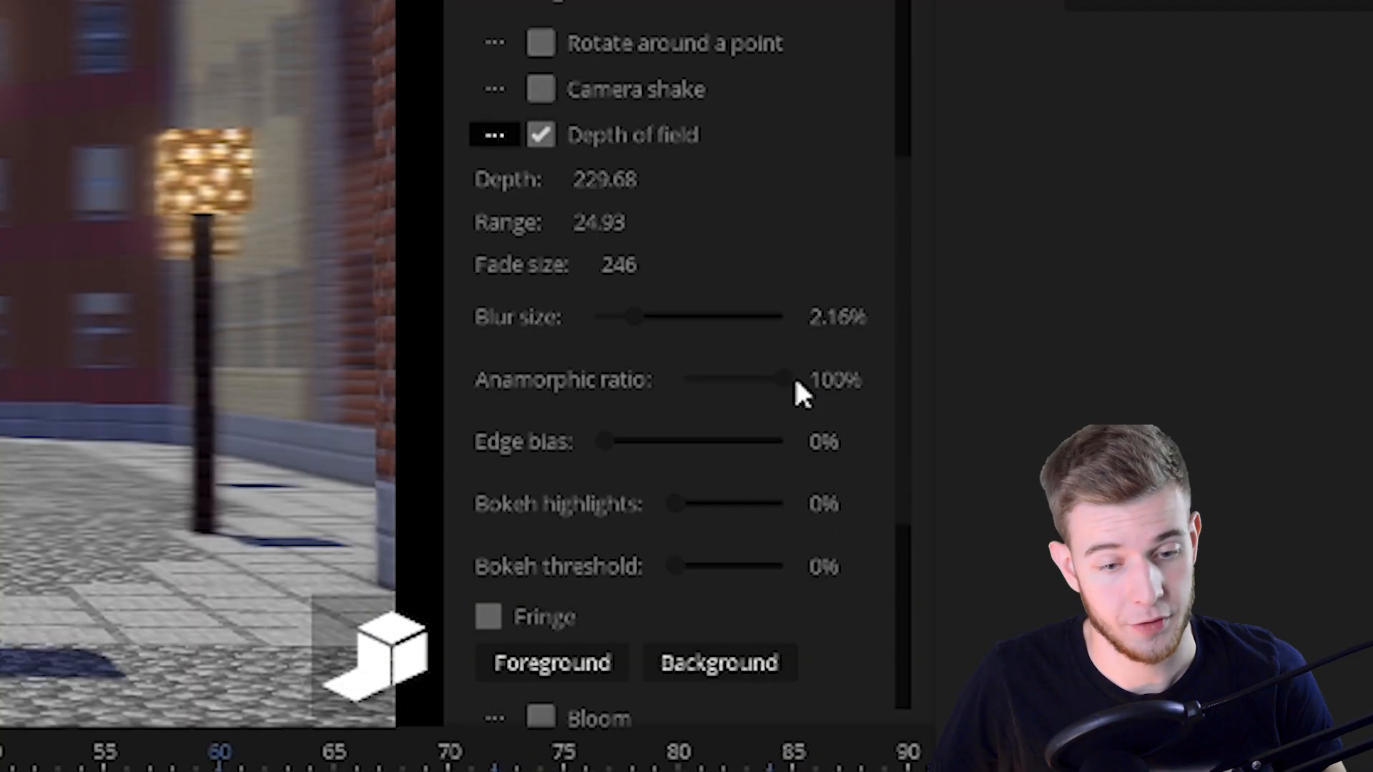
- Scroll up through the camera's depth of field blur settings
scroll(up, 3)
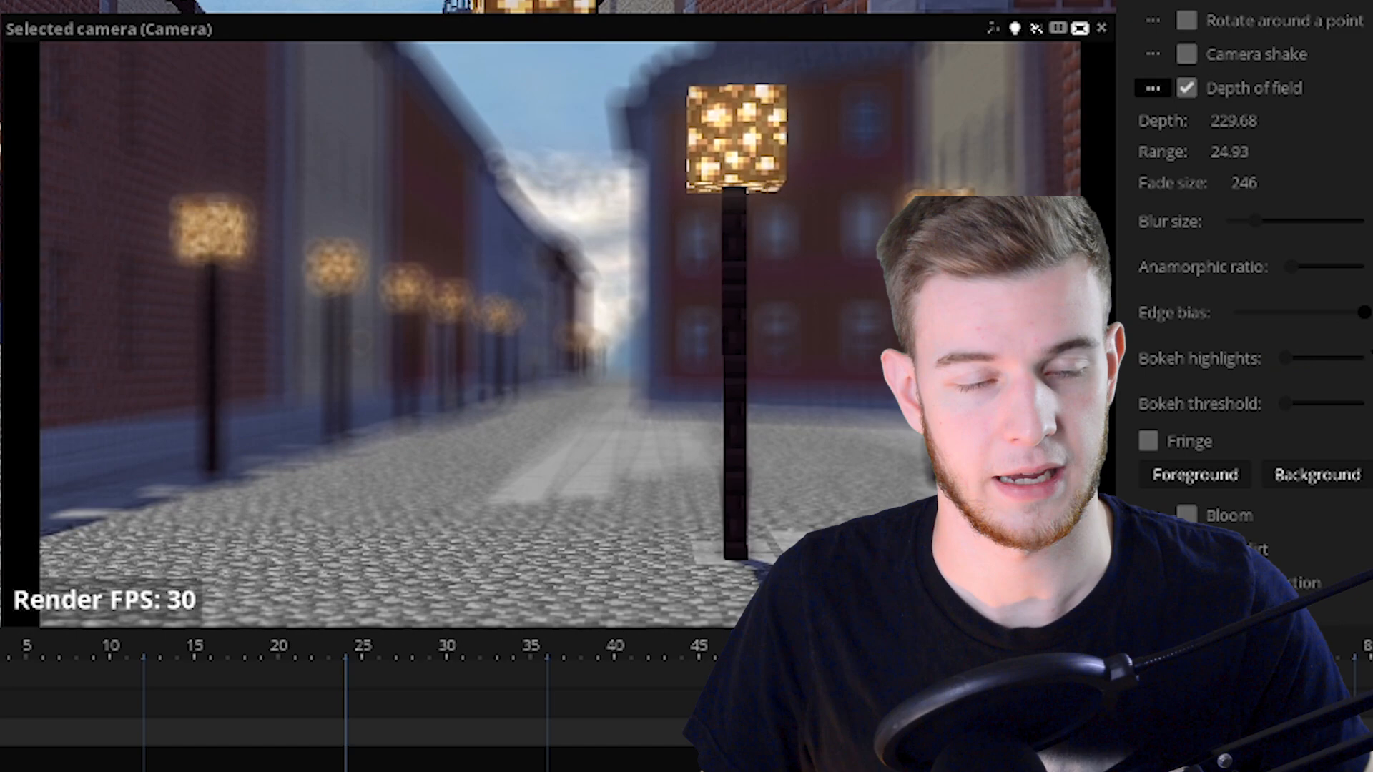
mouse_move(1356, 342)
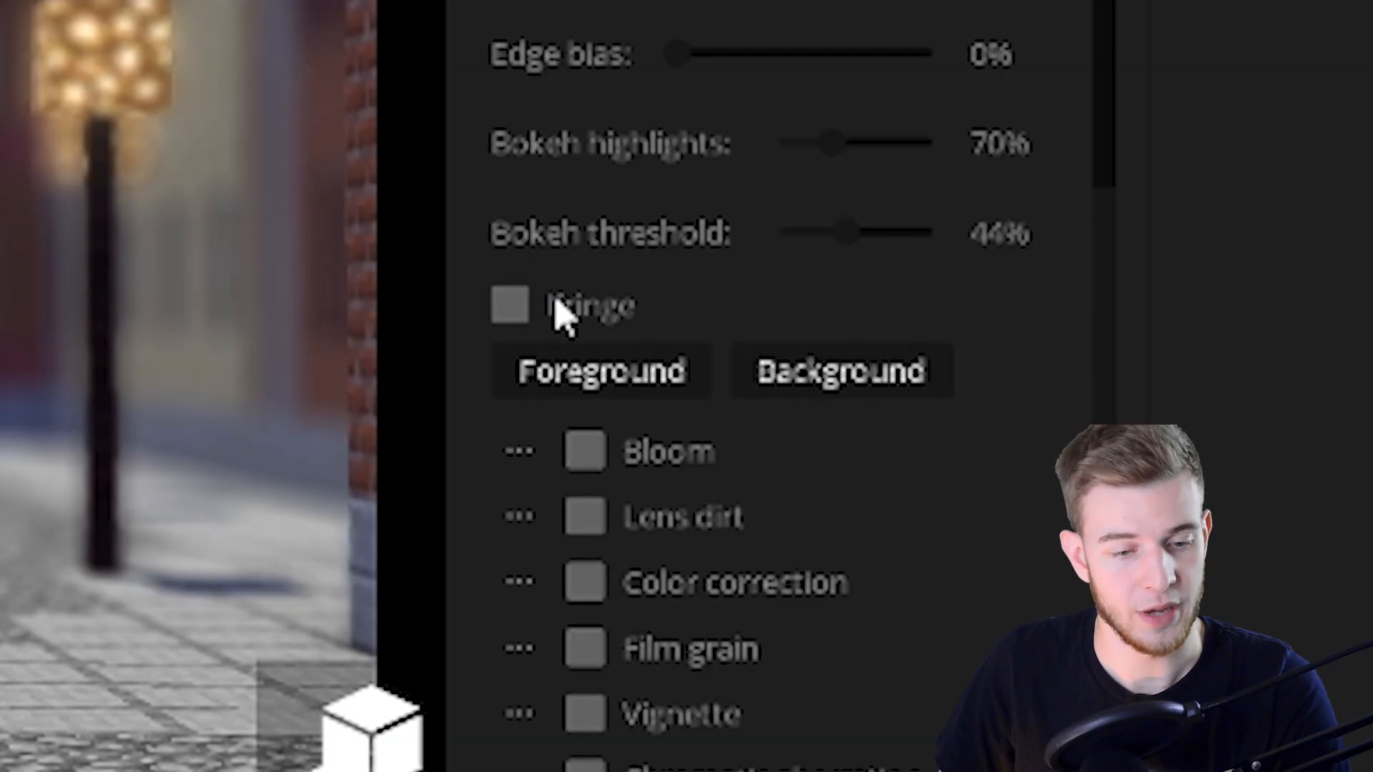
- Turn on colour fringe for the camera's background blur
click(510, 307)
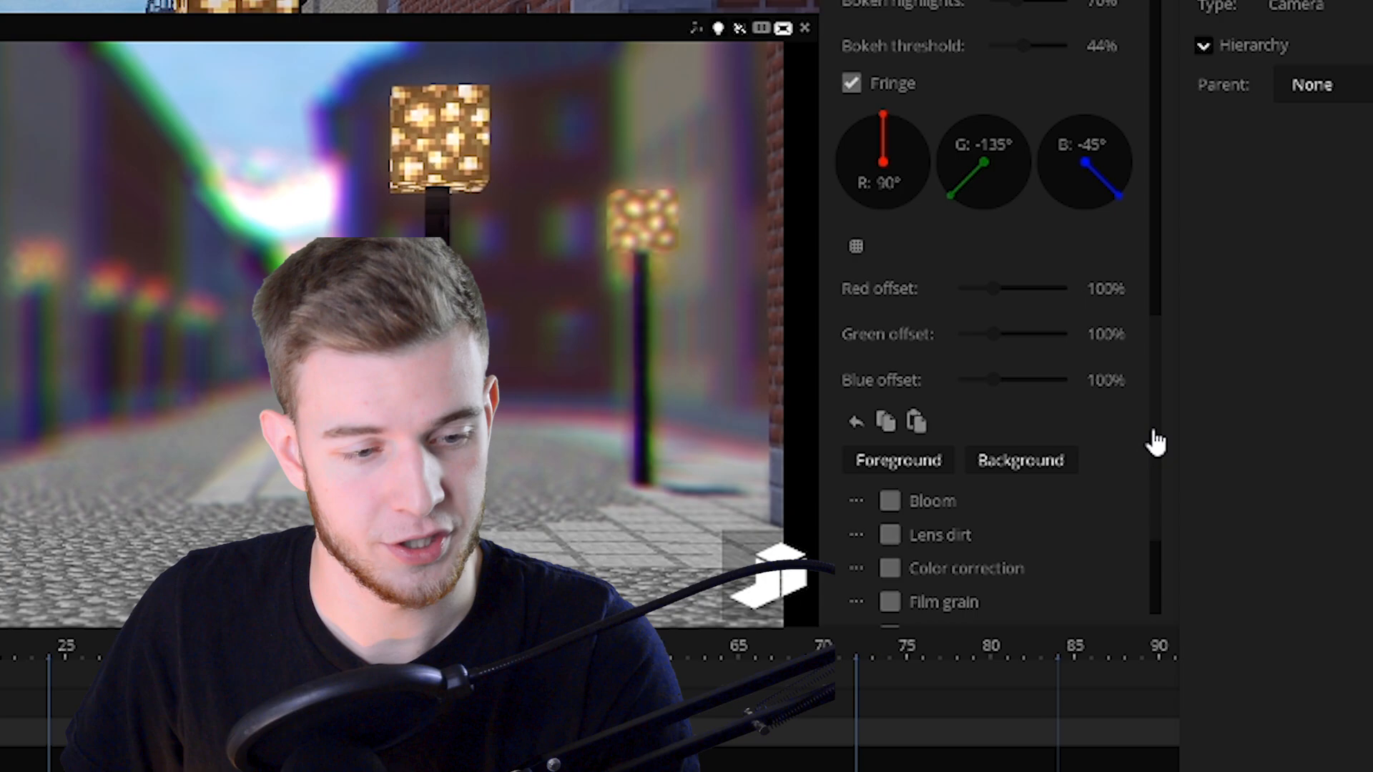
mouse_move(1151, 406)
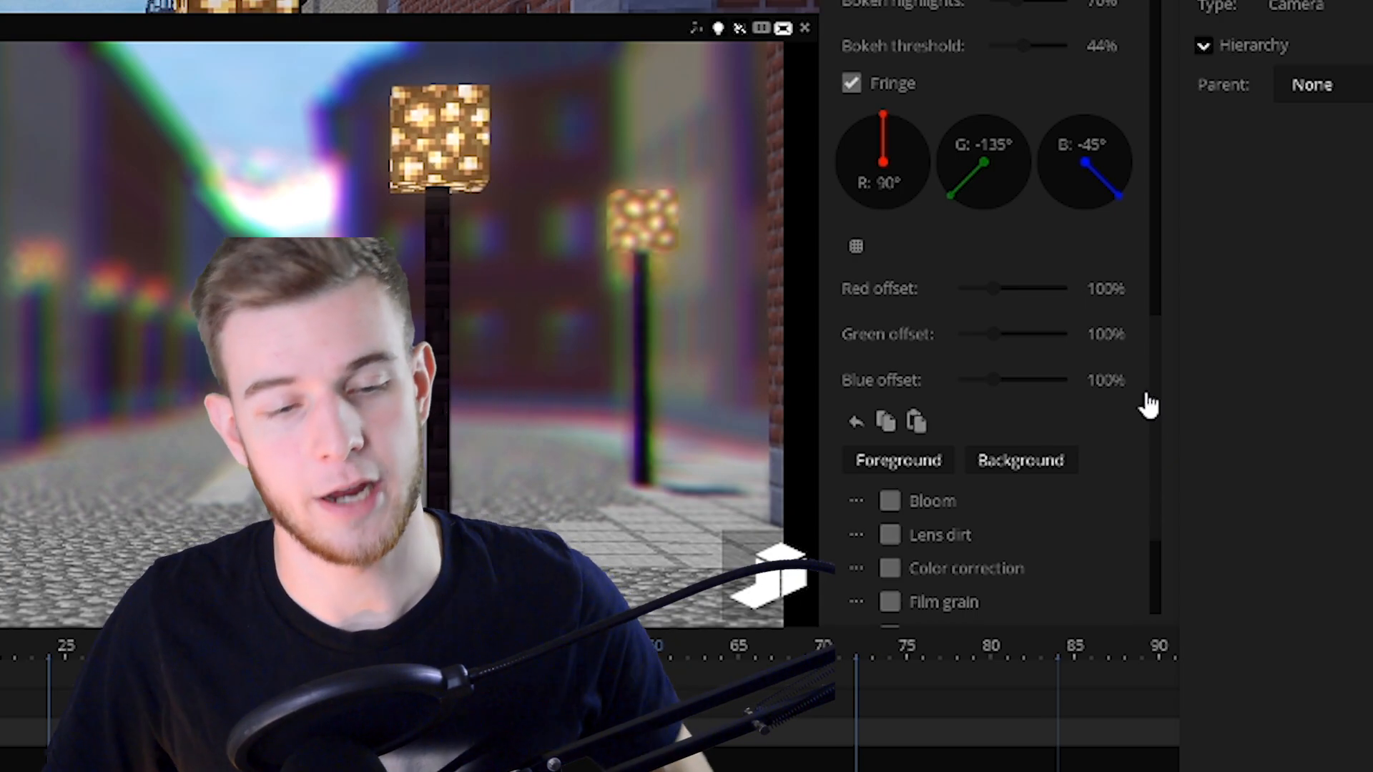
mouse_move(1070, 311)
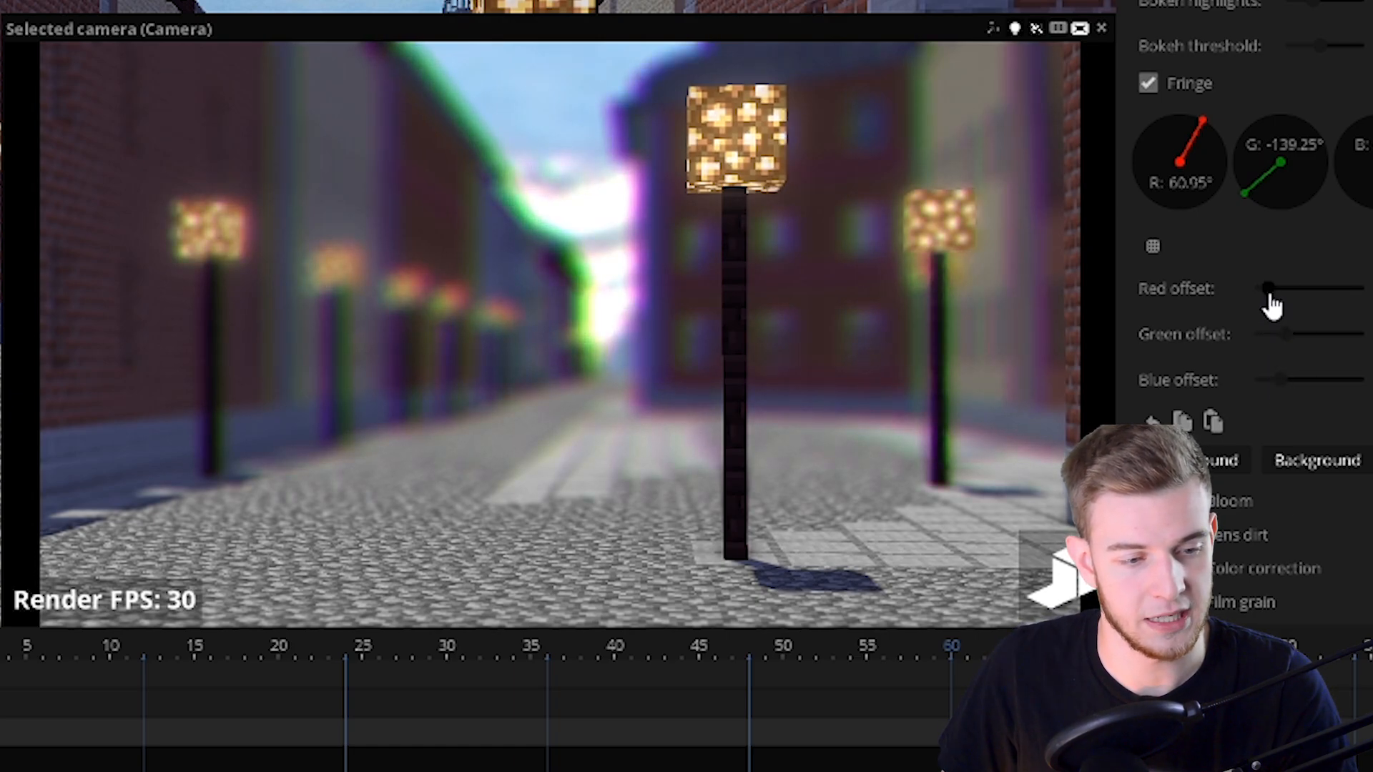
mouse_move(866, 460)
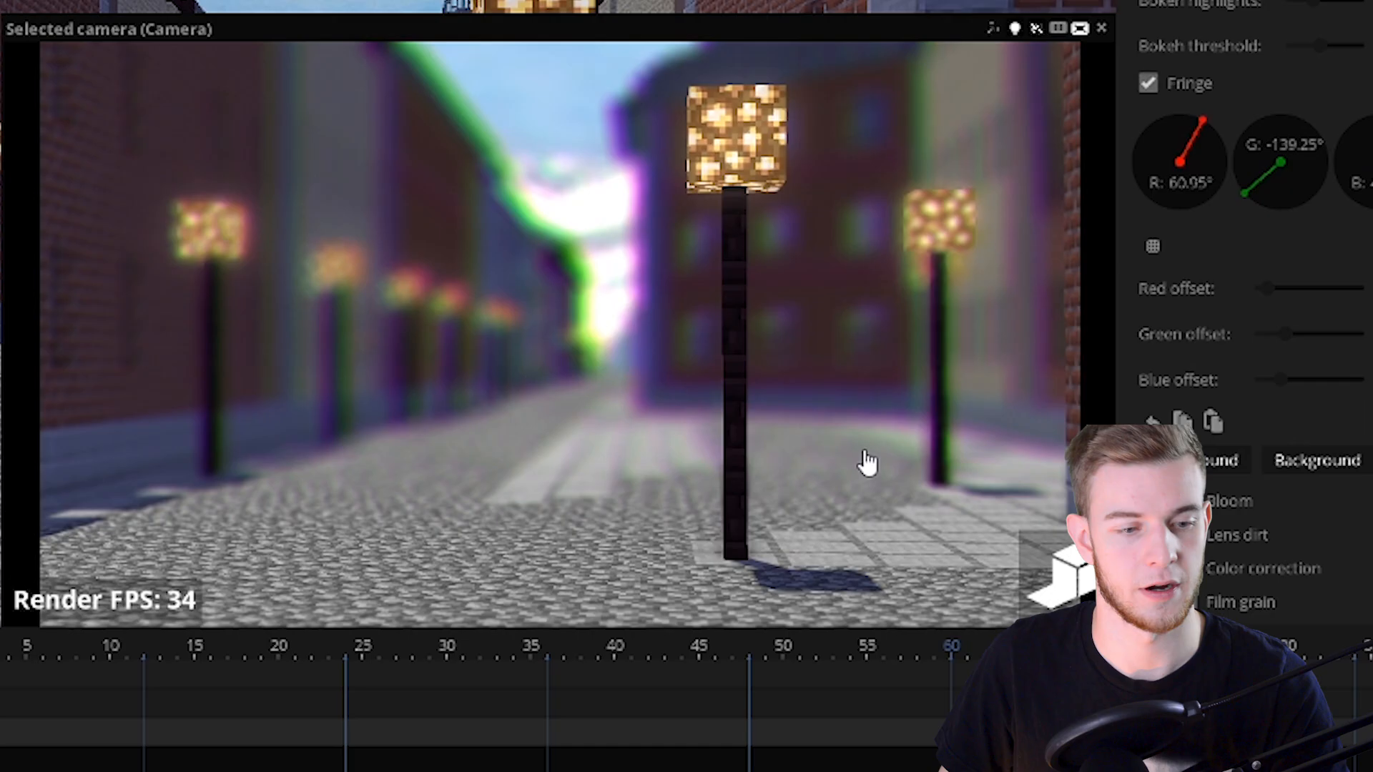